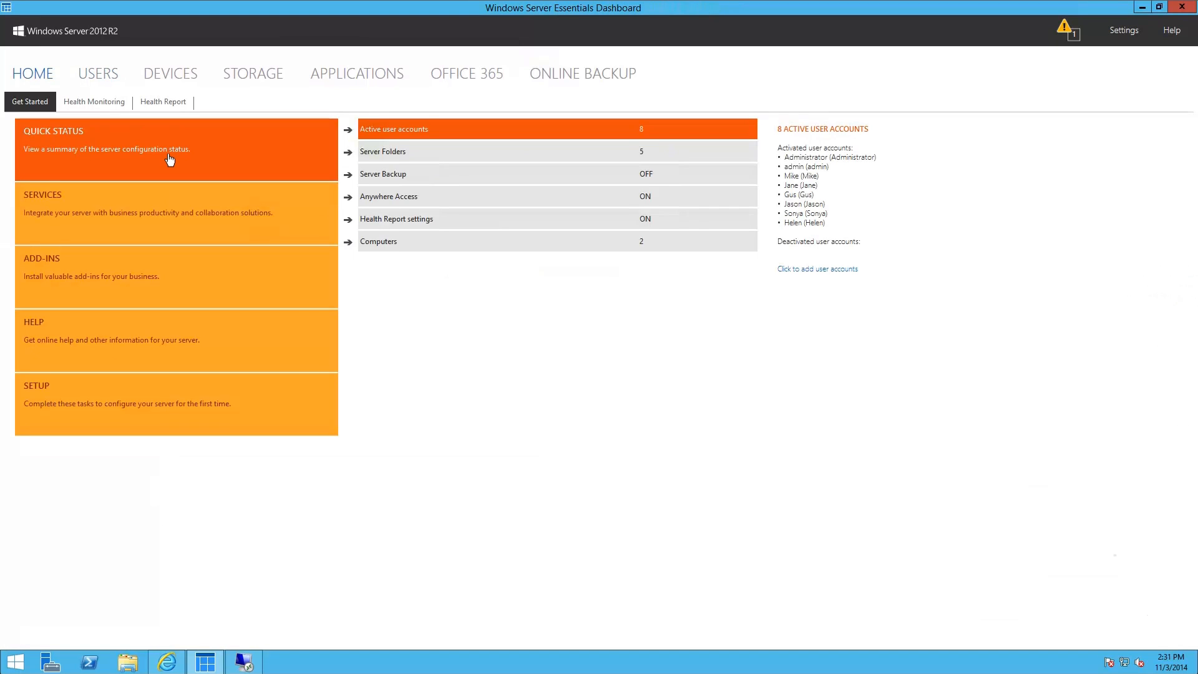
mouse_move(204, 345)
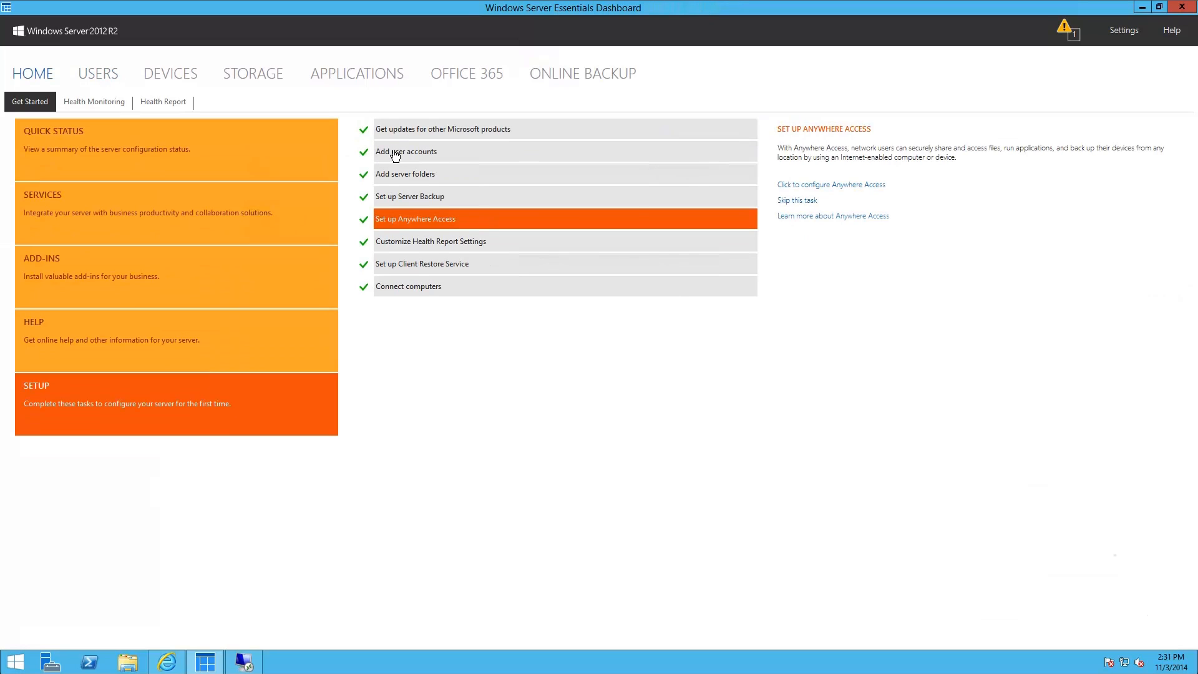
Show the 'Add user accounts' setup task and its description.
left_click(405, 152)
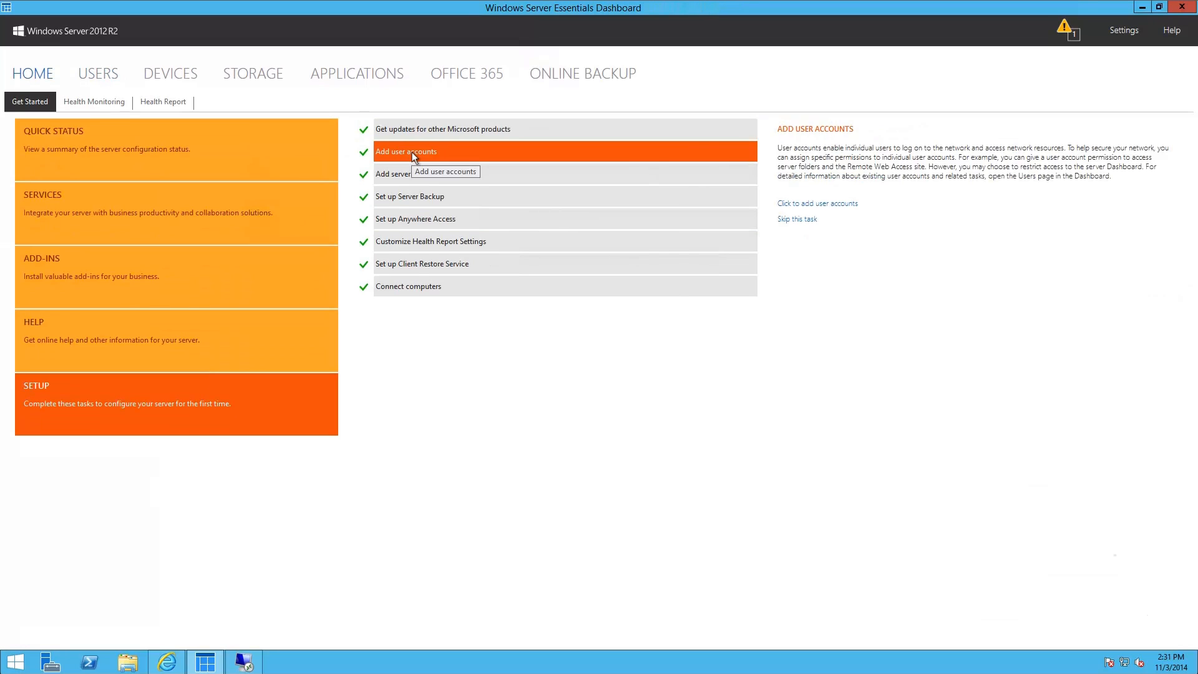
Check the Company folder's sharing access levels in its properties, then close them.
left_click(252, 73)
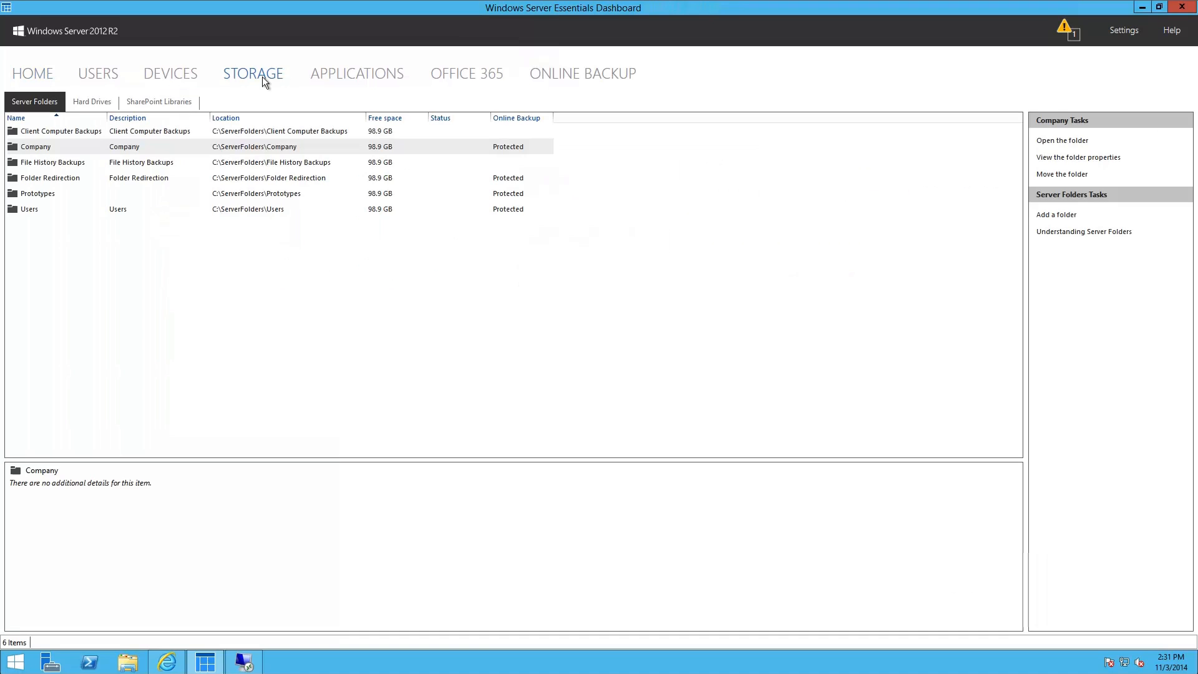
mouse_move(239, 152)
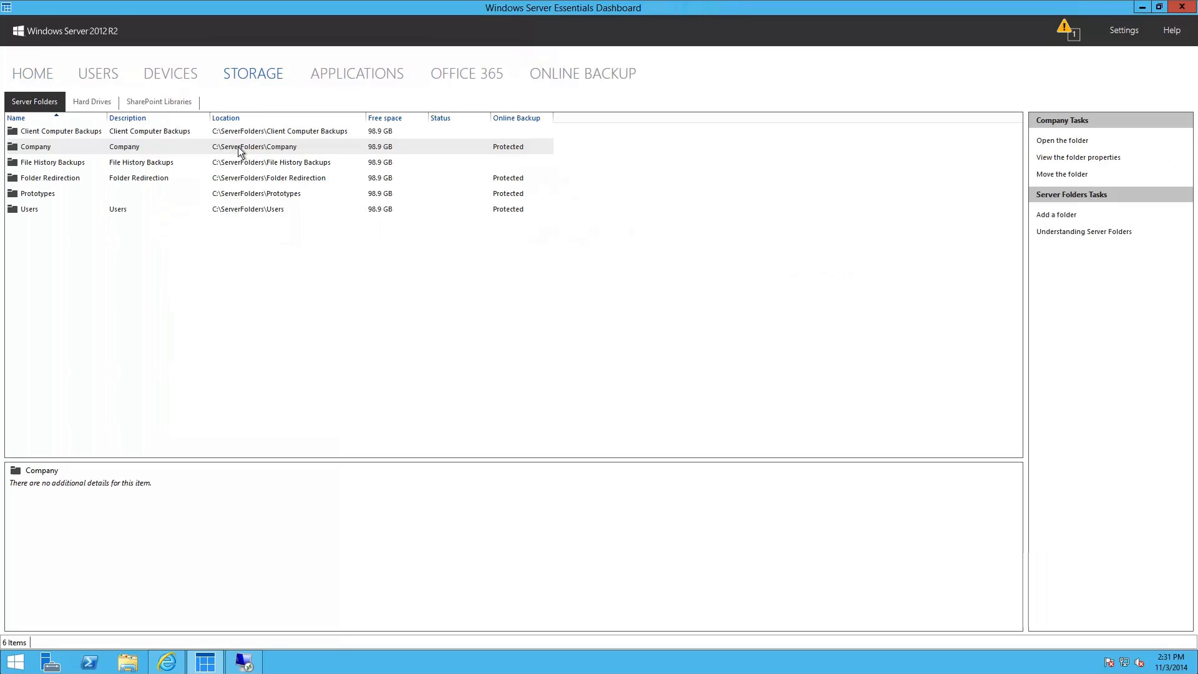
right_click(240, 149)
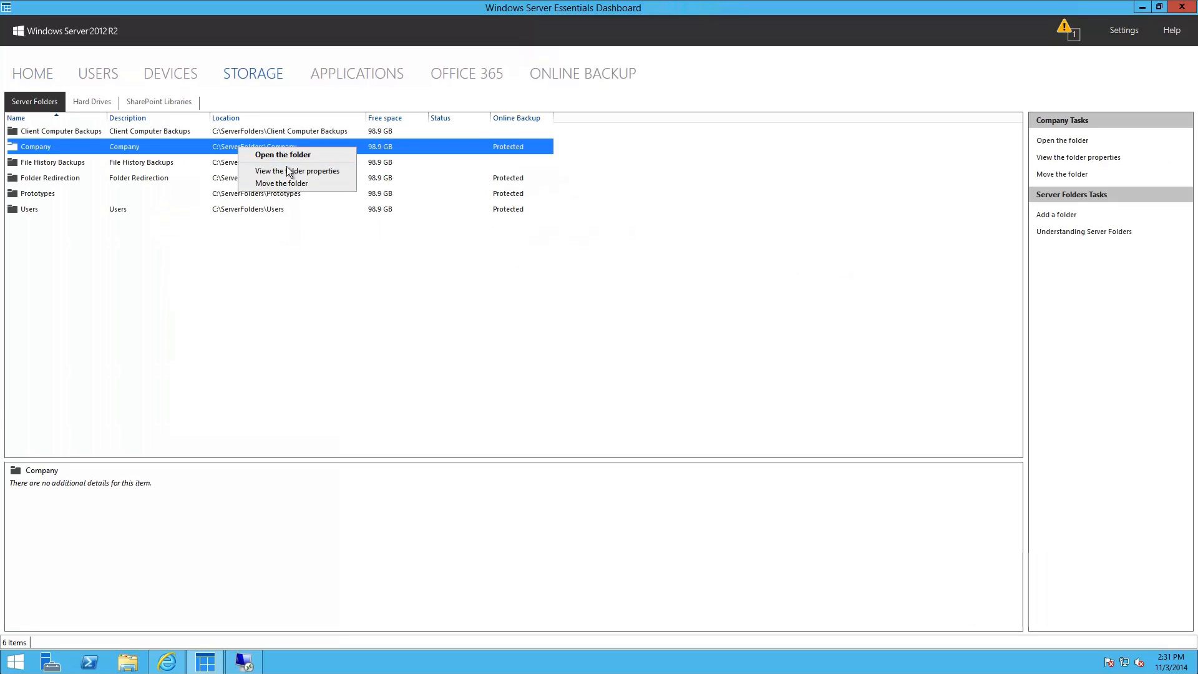
left_click(296, 171)
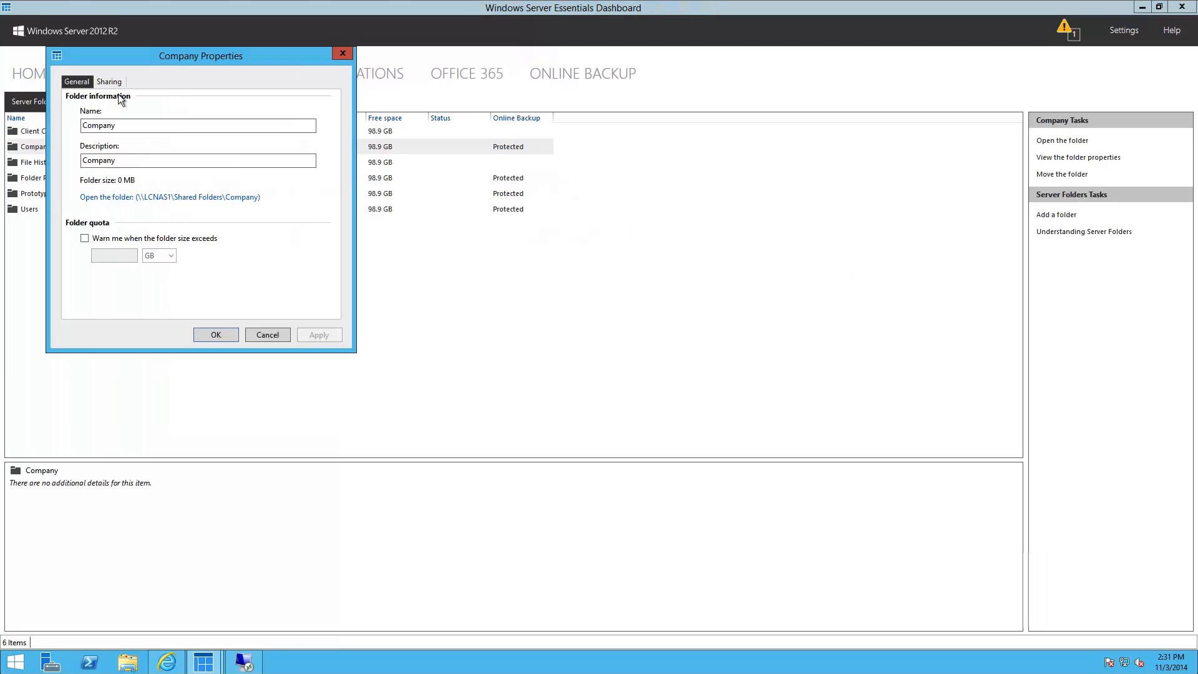
left_click(109, 82)
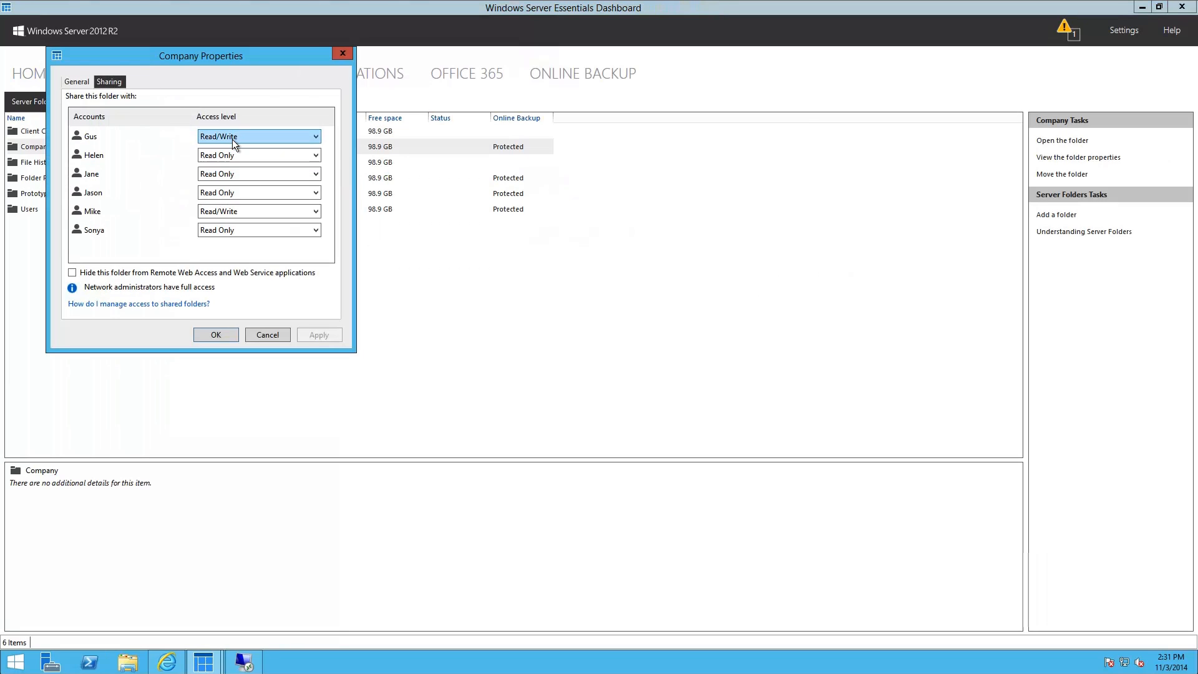
left_click(216, 334)
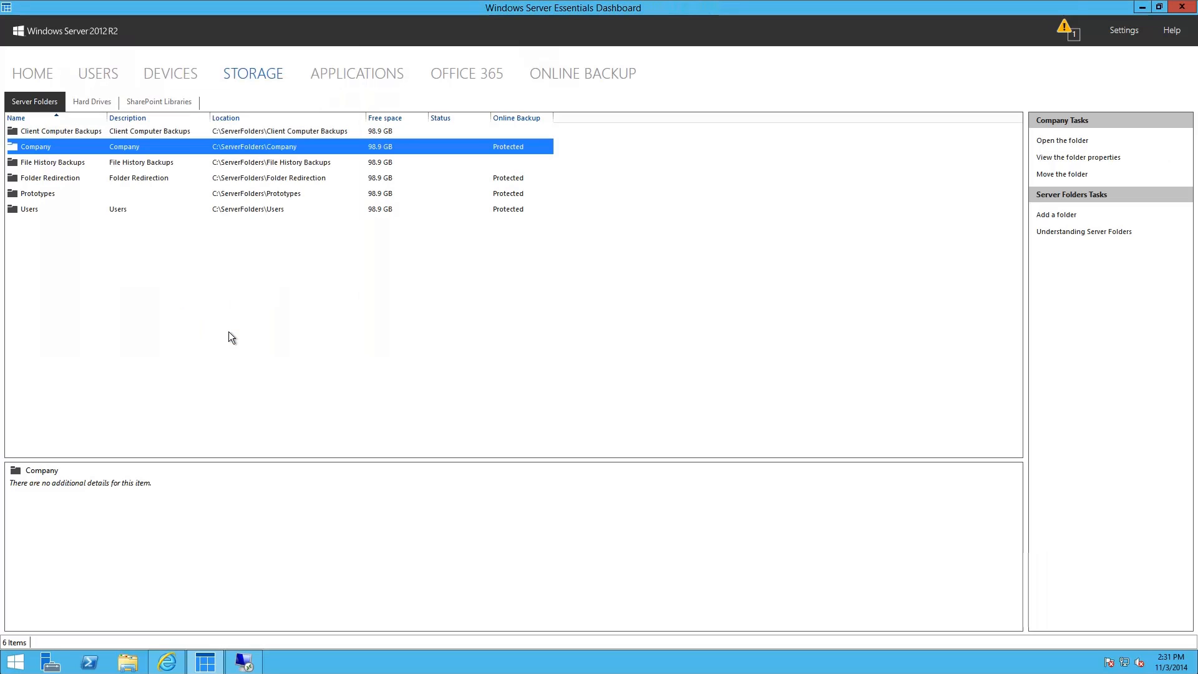
Browse the network computers, then the mobile devices list showing Jane's White iPad mini.
left_click(171, 73)
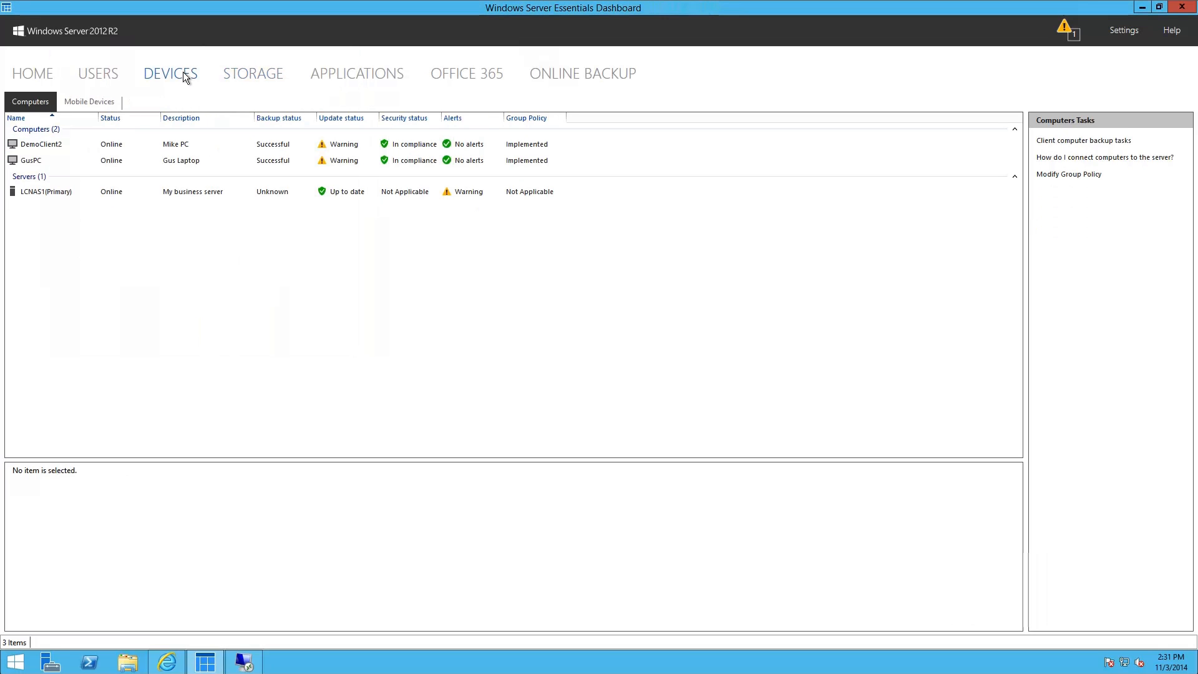
left_click(88, 102)
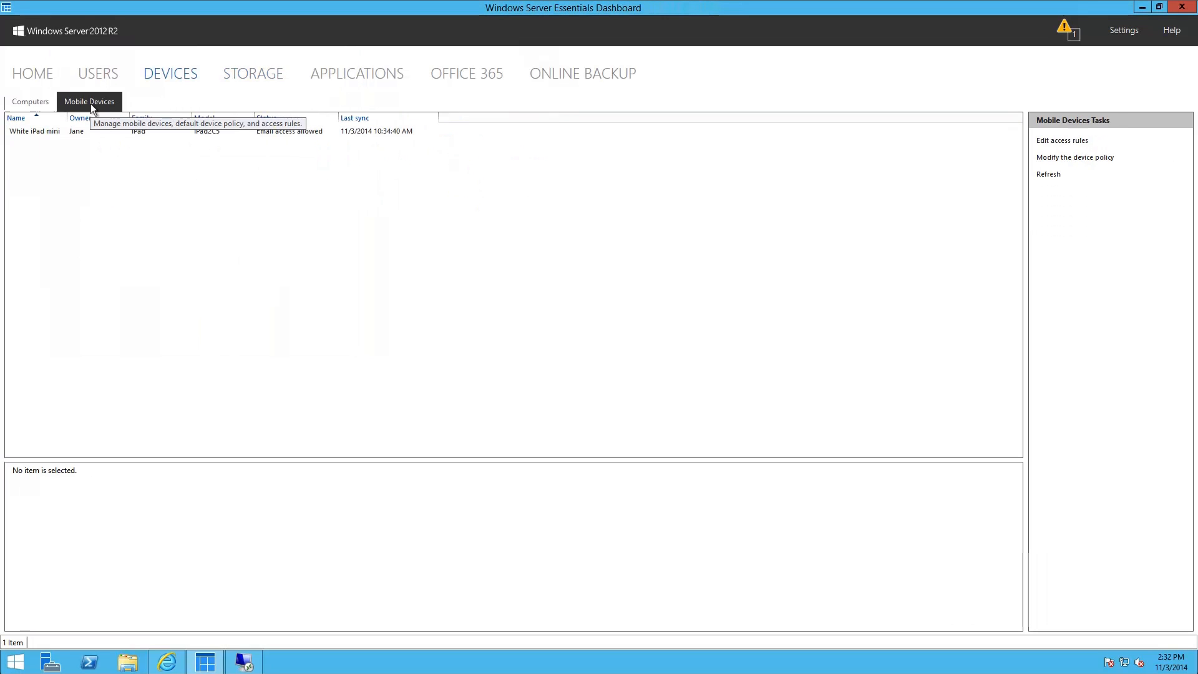
mouse_move(143, 77)
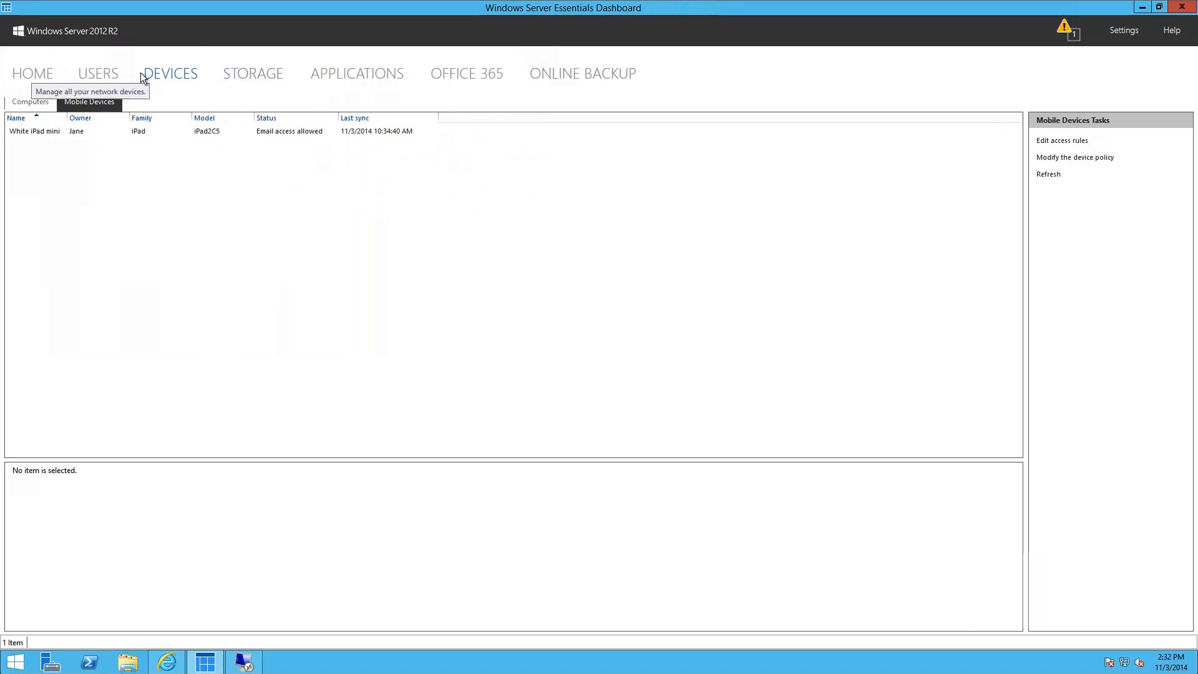
mouse_move(464, 66)
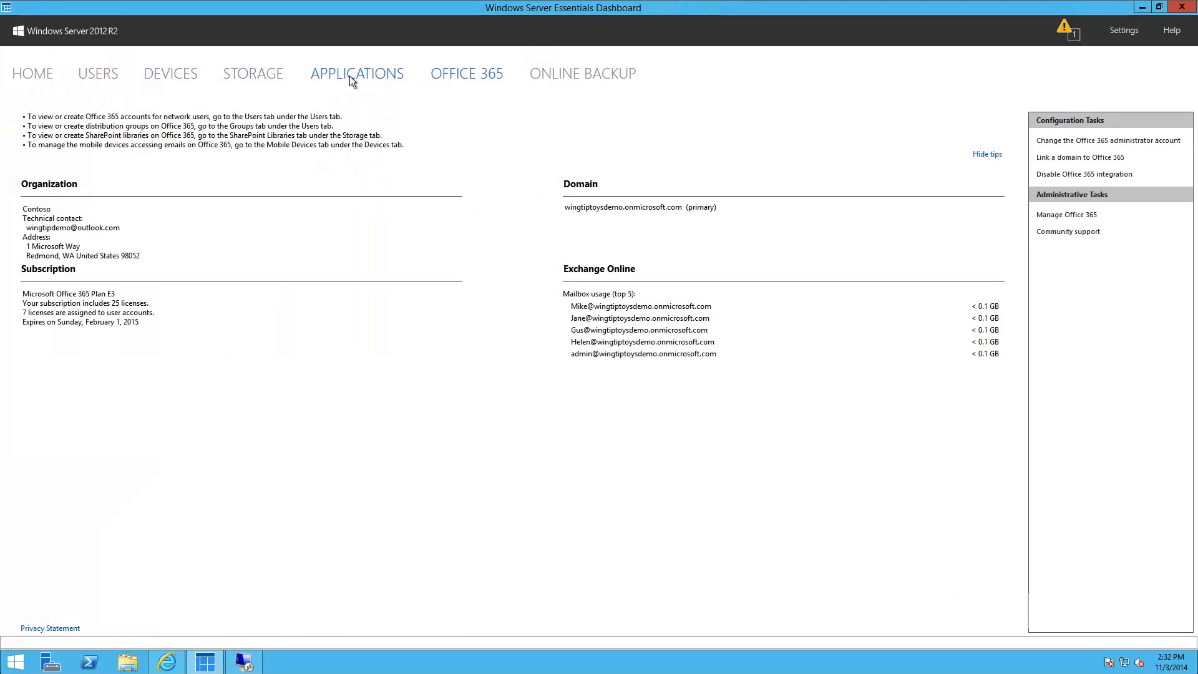
left_click(98, 73)
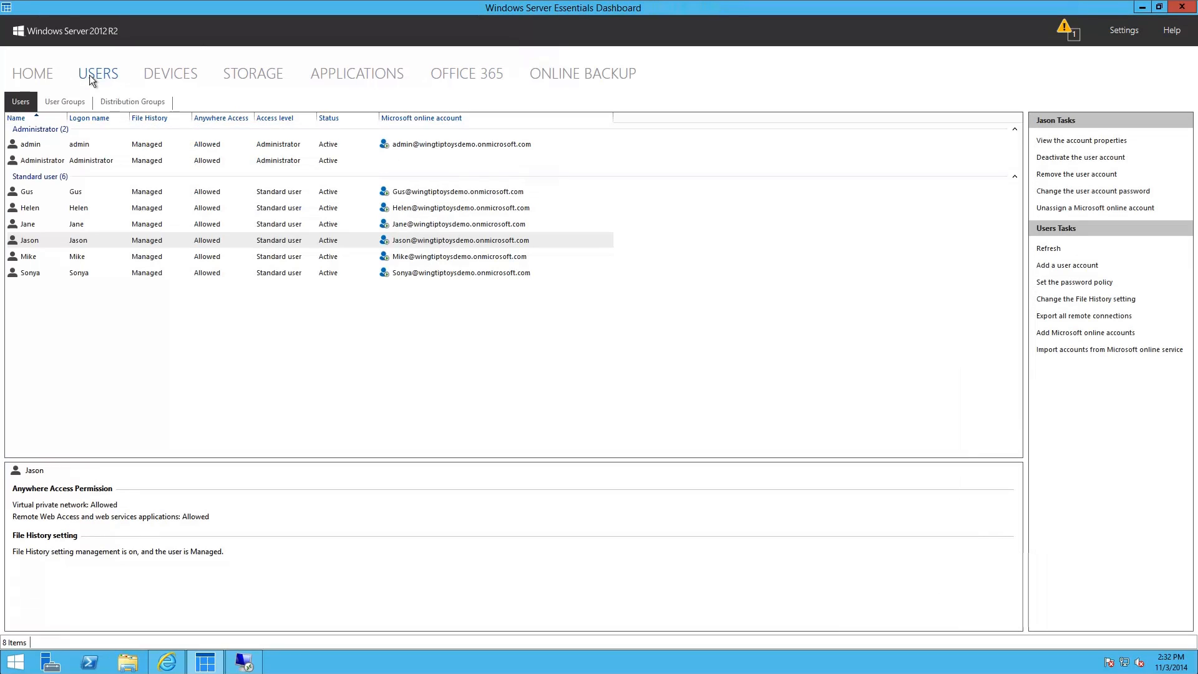
right_click(27, 191)
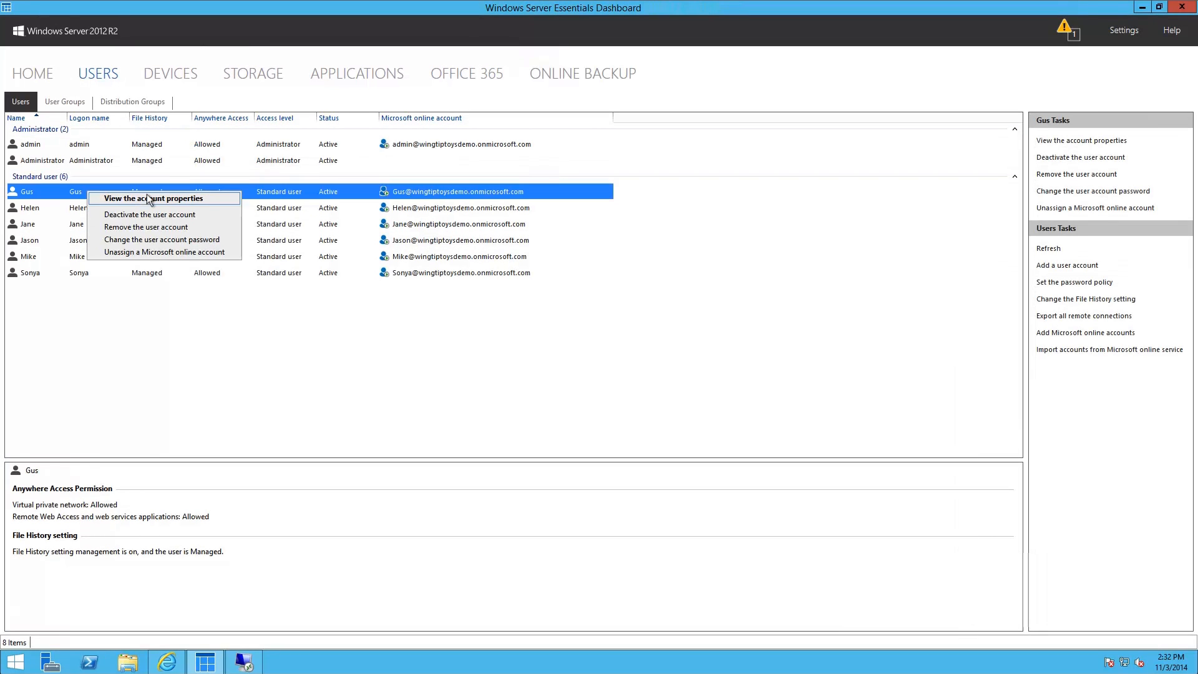
left_click(150, 198)
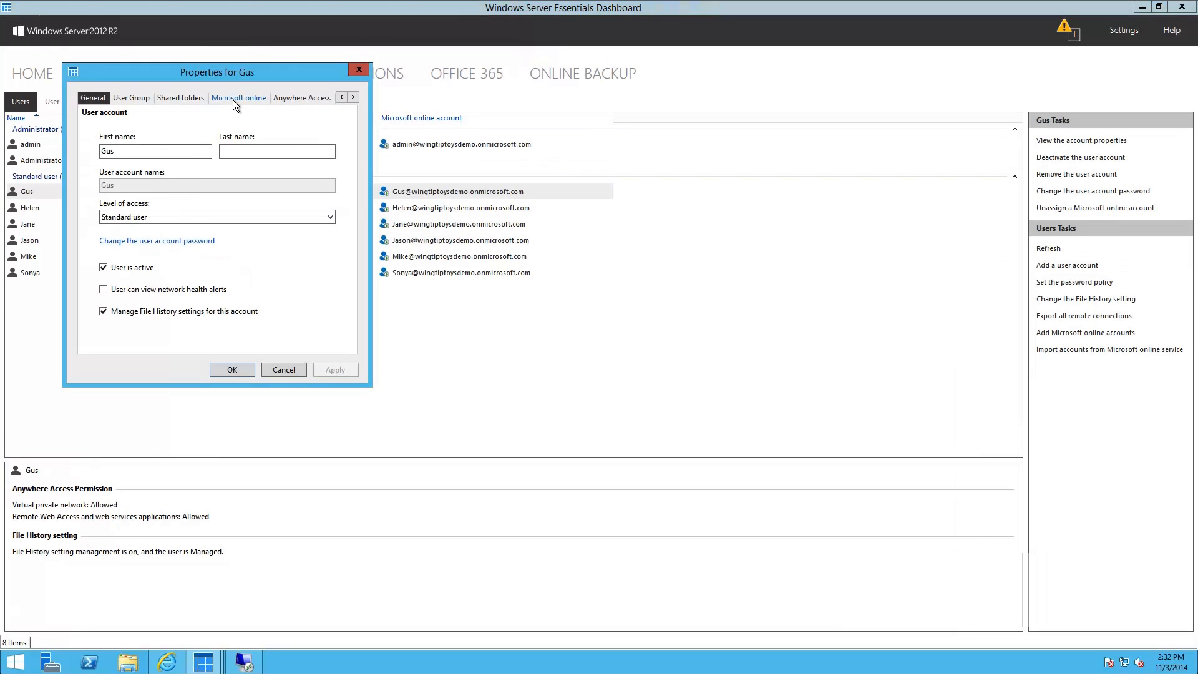
left_click(238, 97)
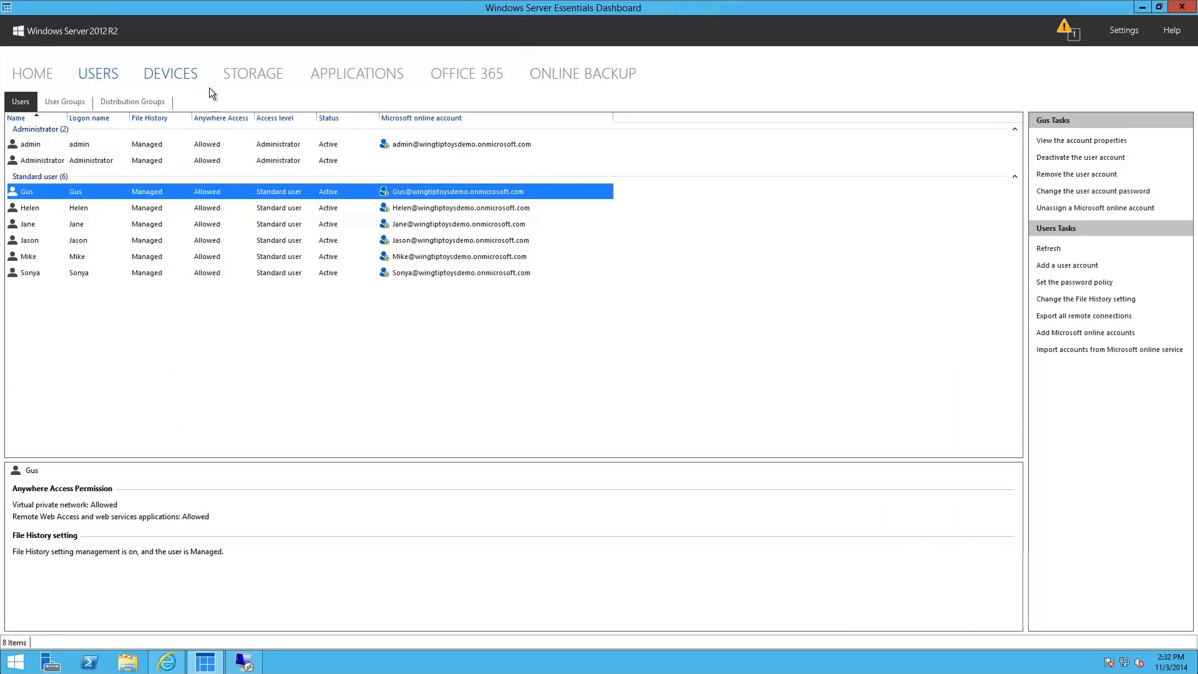
Start a manual backup of the GusPC computer.
left_click(170, 73)
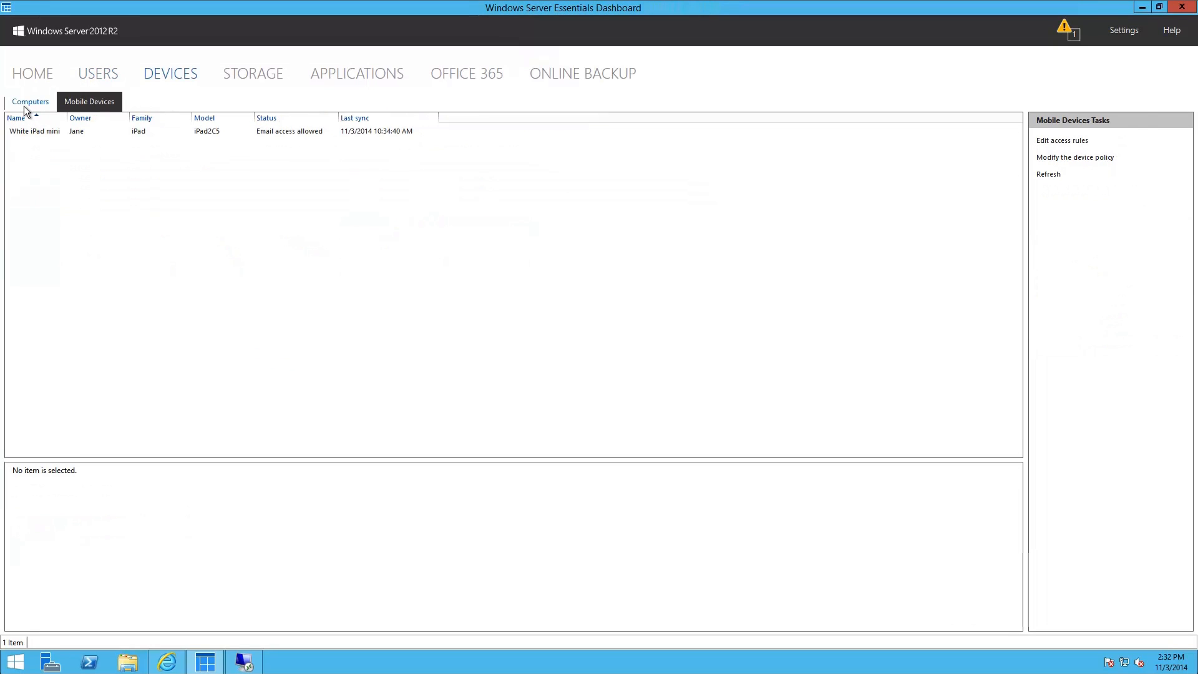
left_click(29, 101)
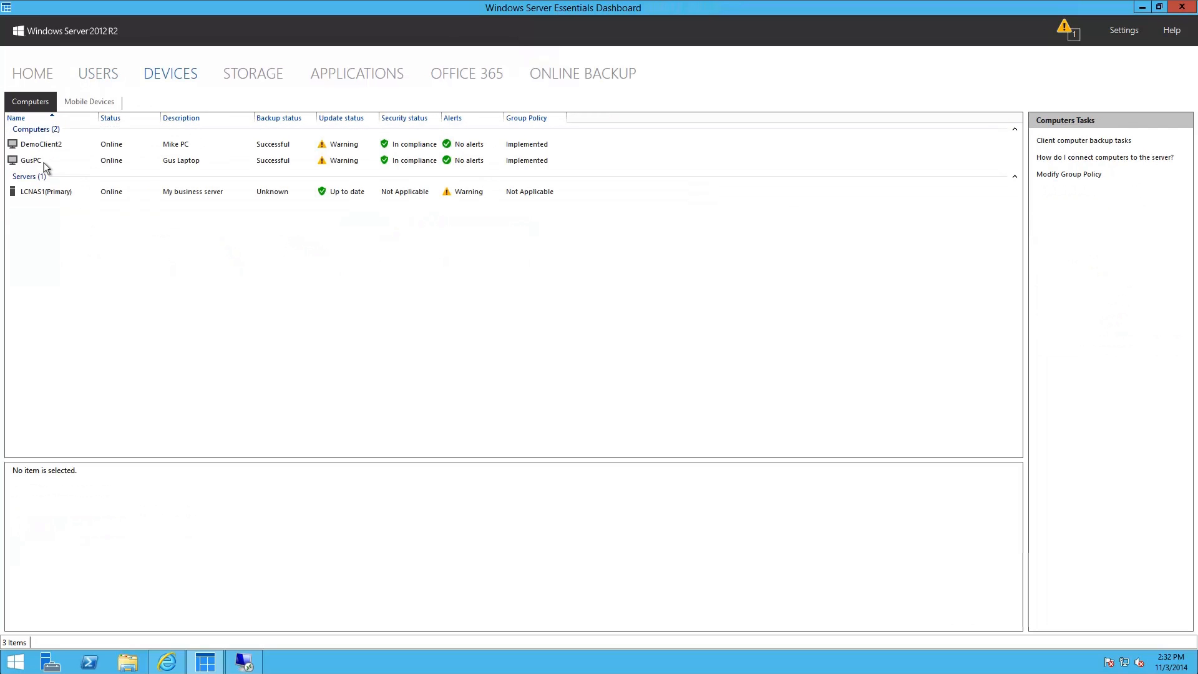
right_click(37, 159)
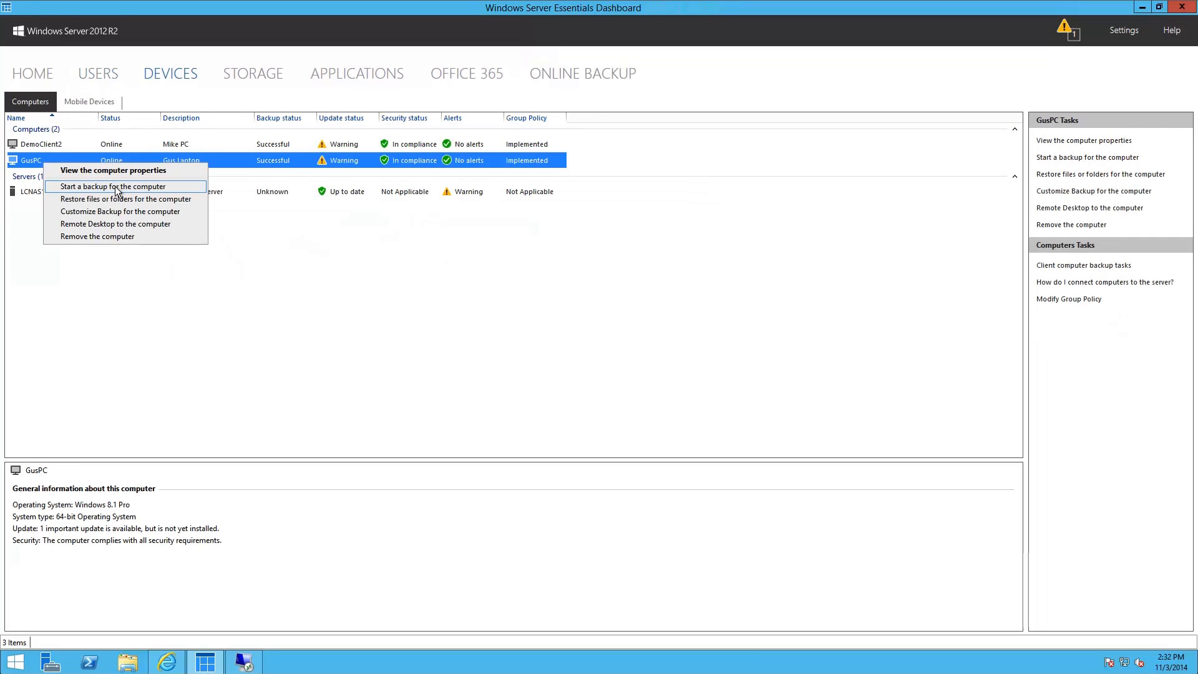
left_click(112, 186)
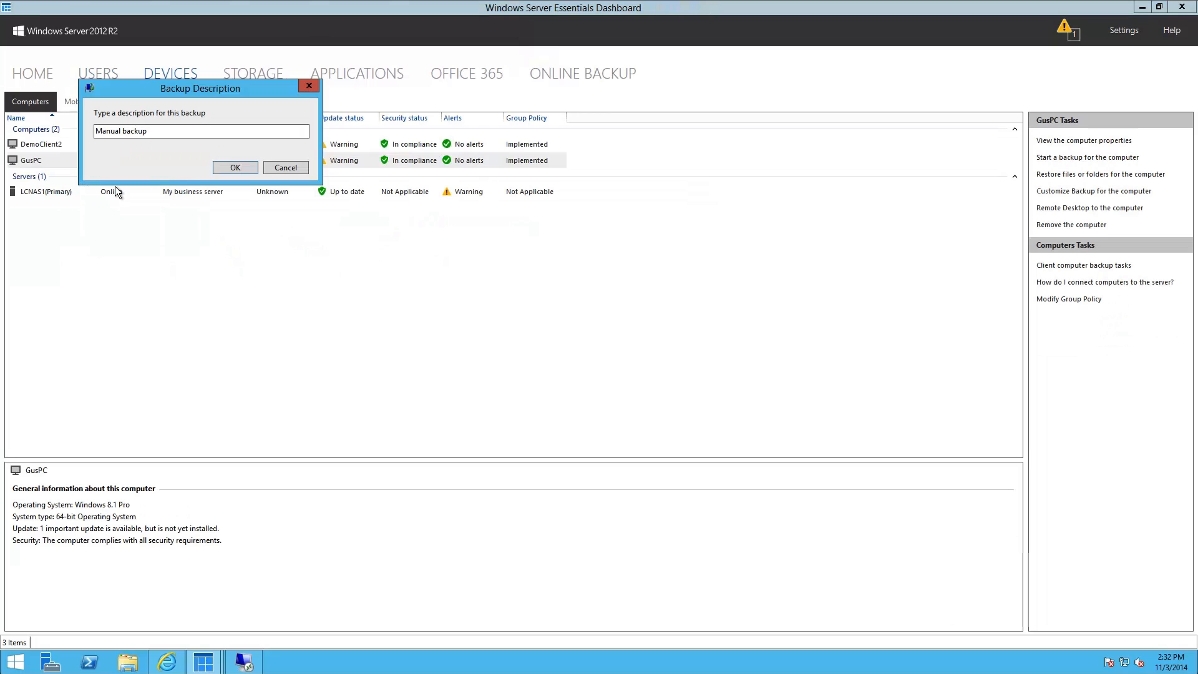
left_click(235, 167)
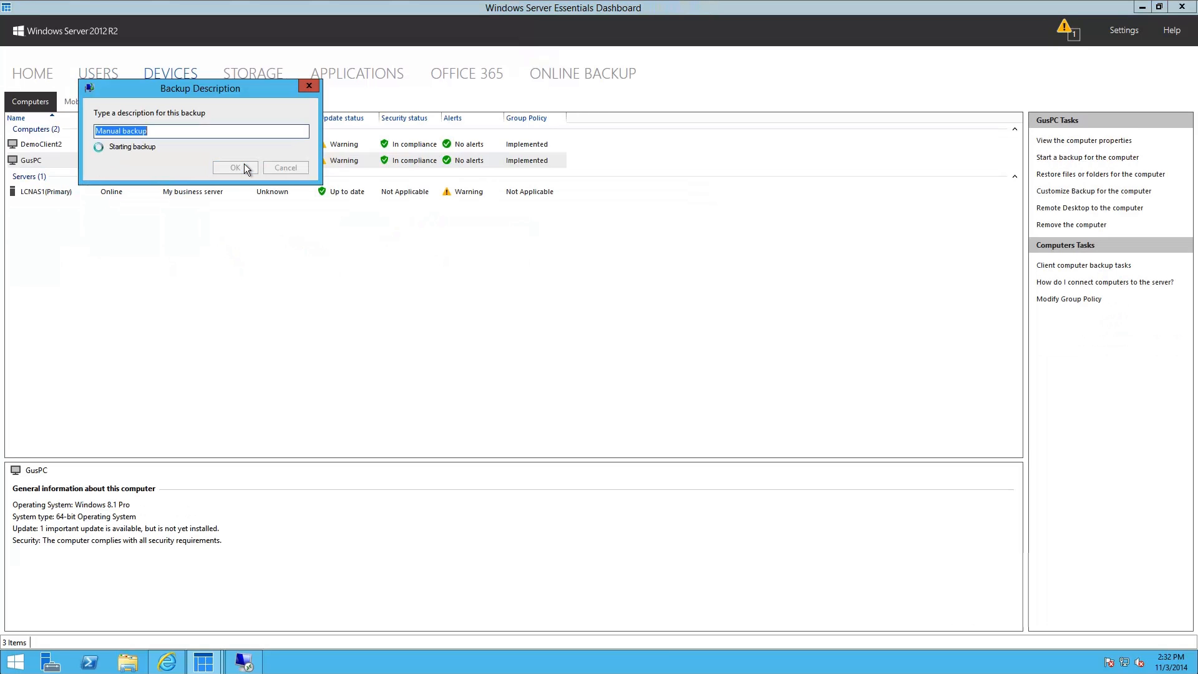
left_click(236, 167)
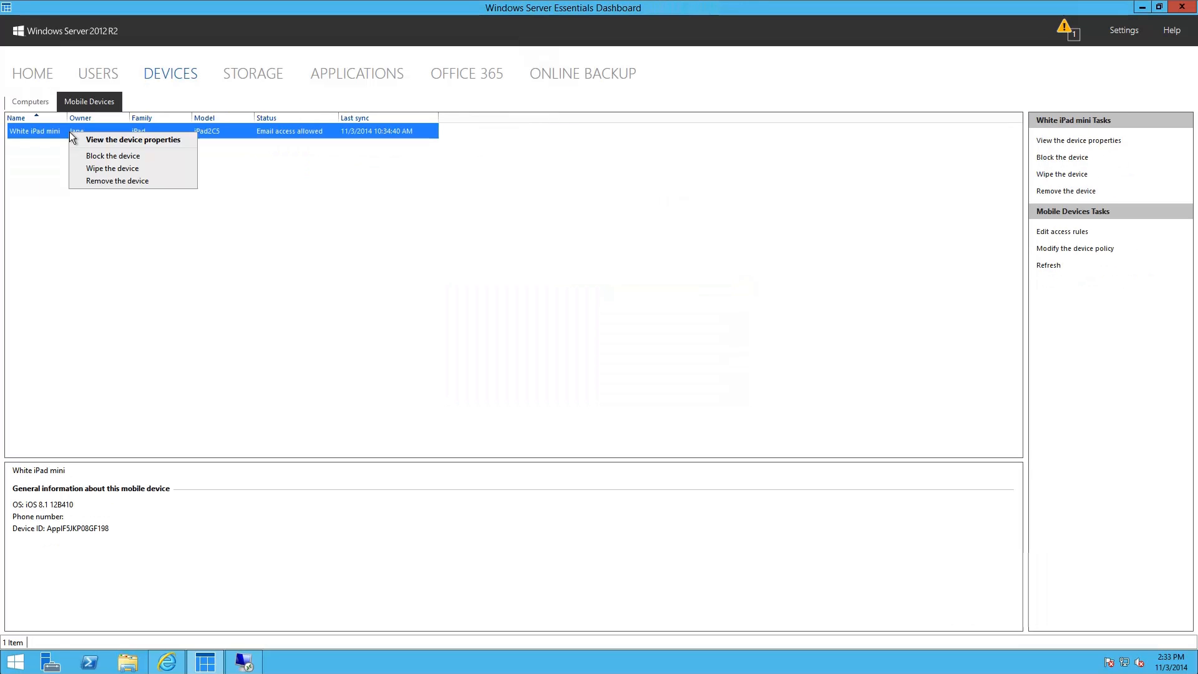
Start wiping the White iPad mini and tick 'Yes, I want to wipe this device'.
left_click(112, 168)
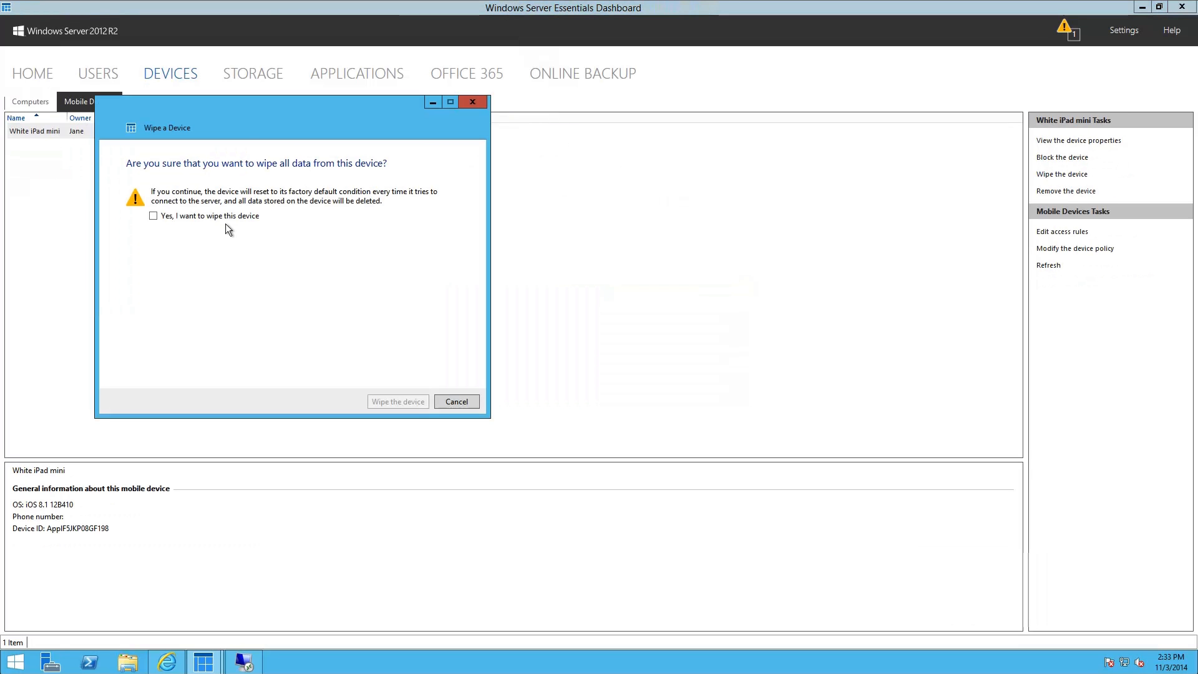
left_click(153, 215)
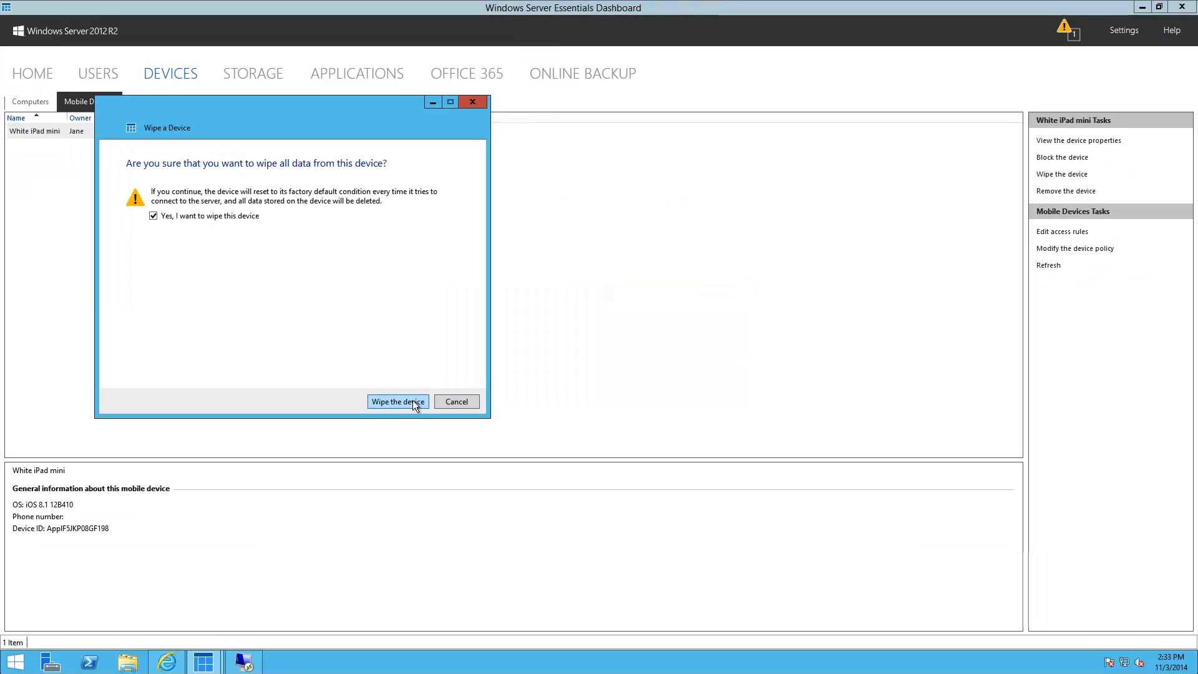